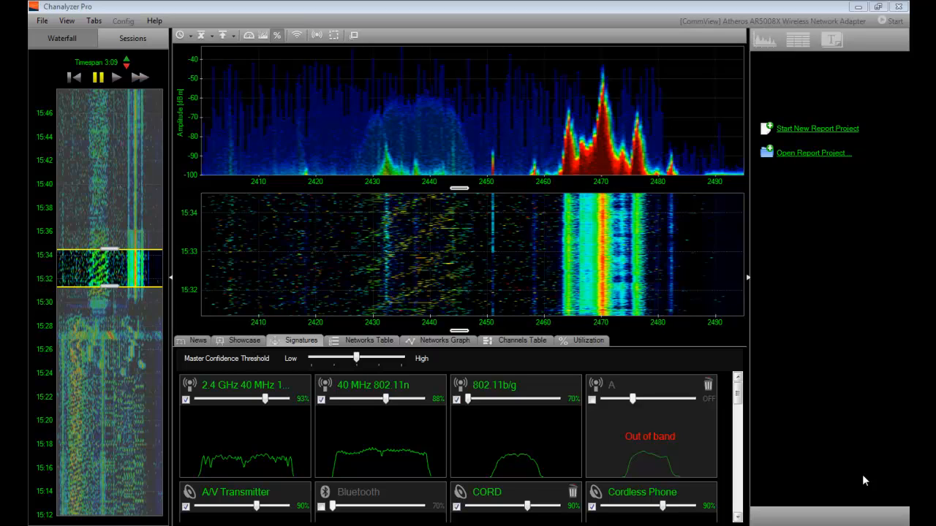
mouse_move(326, 66)
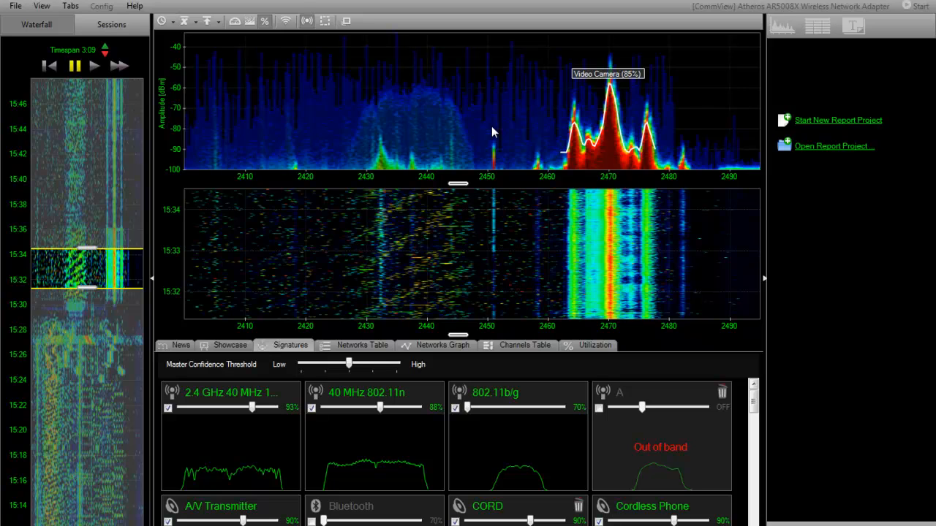
mouse_move(633, 82)
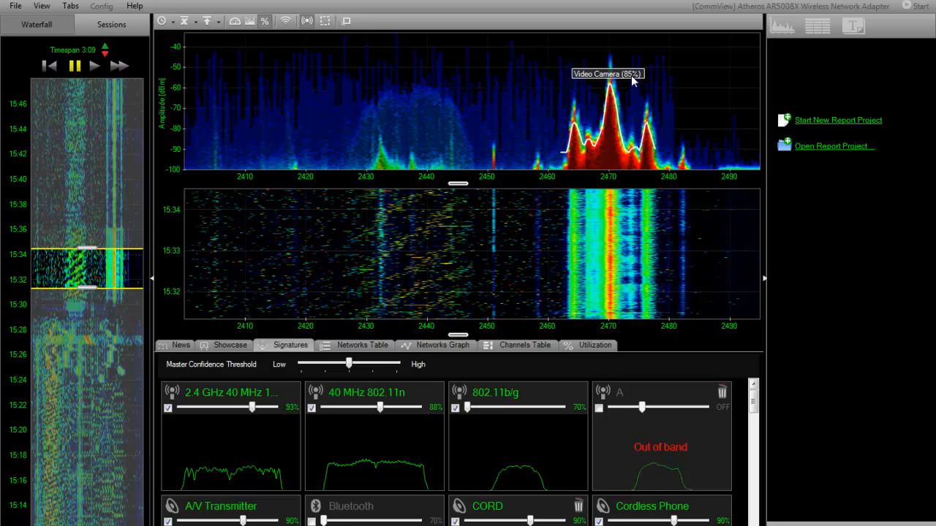
mouse_move(533, 108)
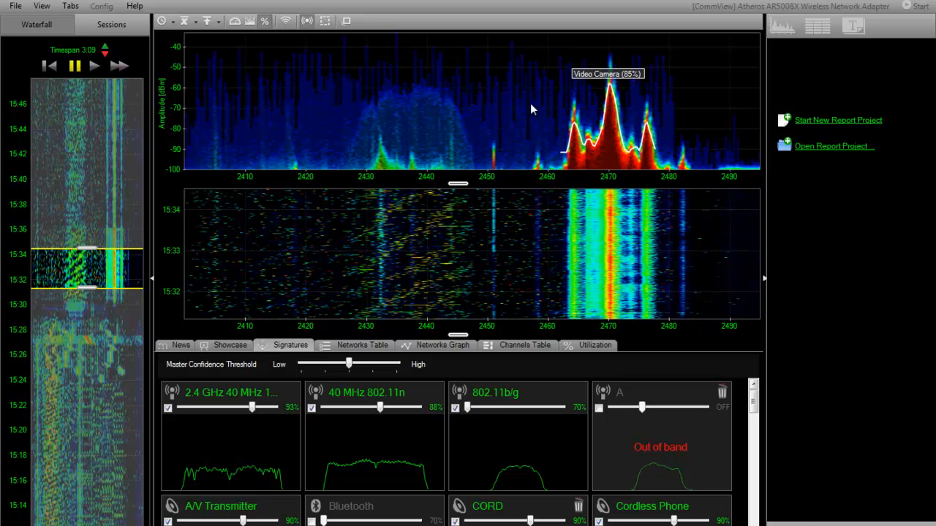
mouse_move(132, 260)
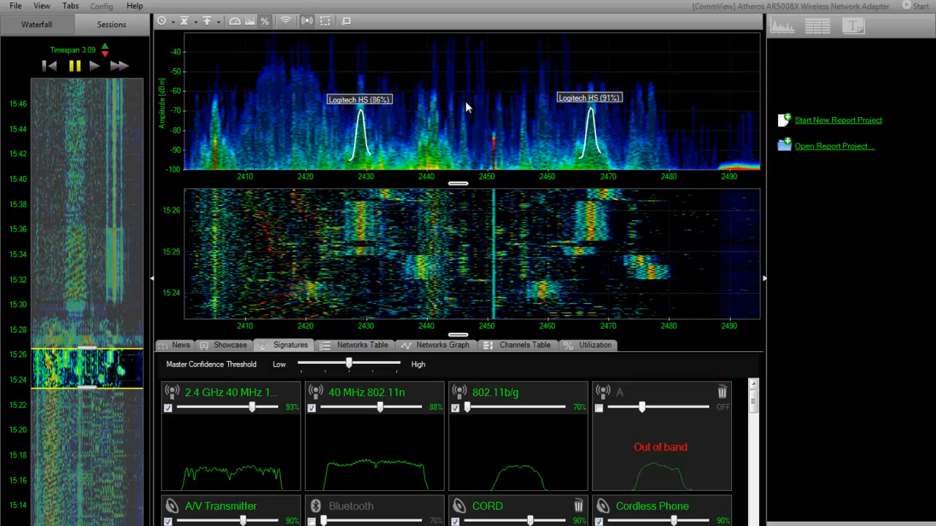
mouse_move(411, 215)
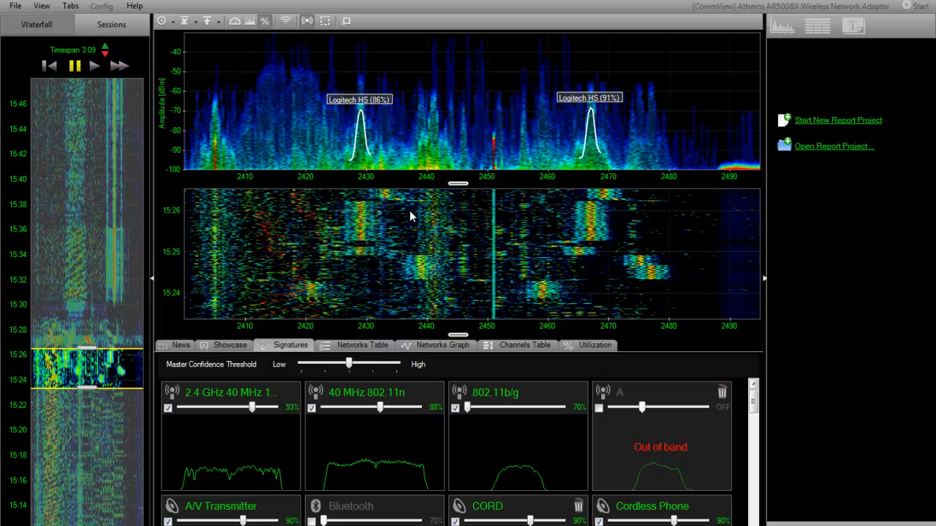
mouse_move(231, 251)
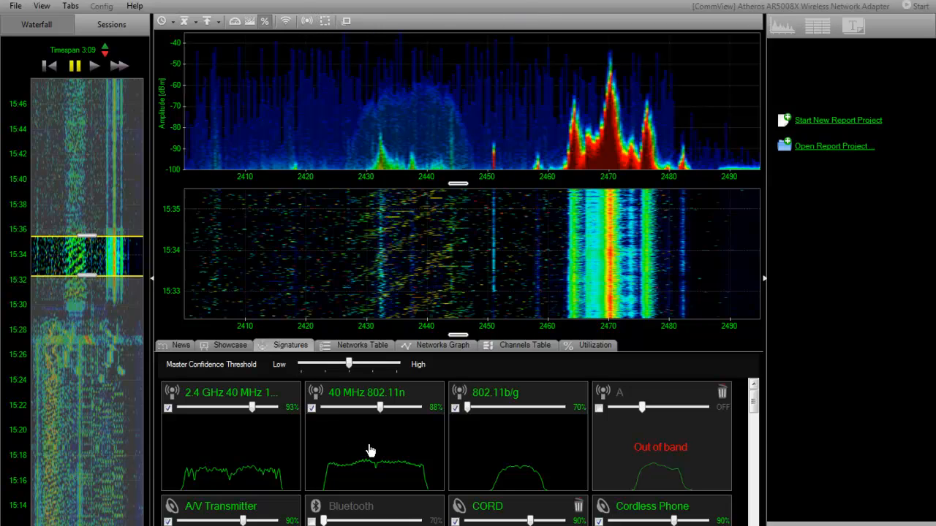
mouse_move(486, 468)
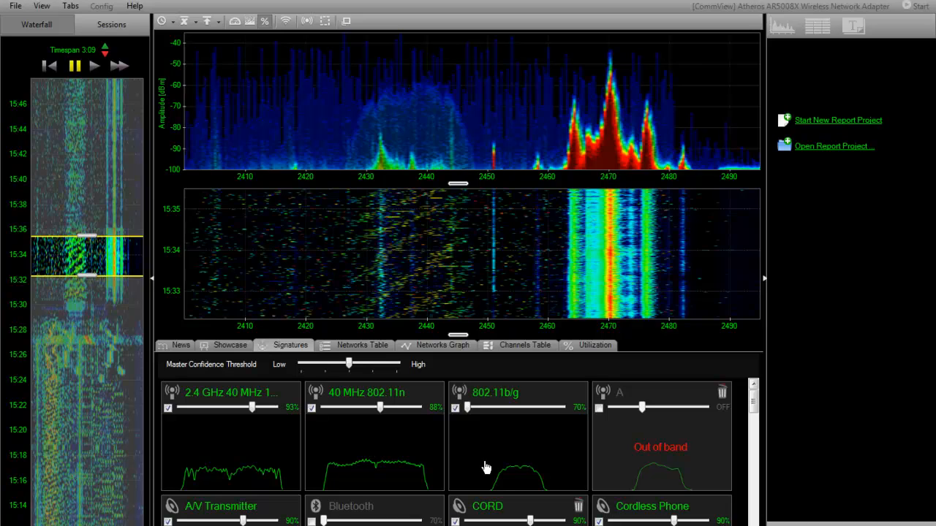
mouse_move(518, 467)
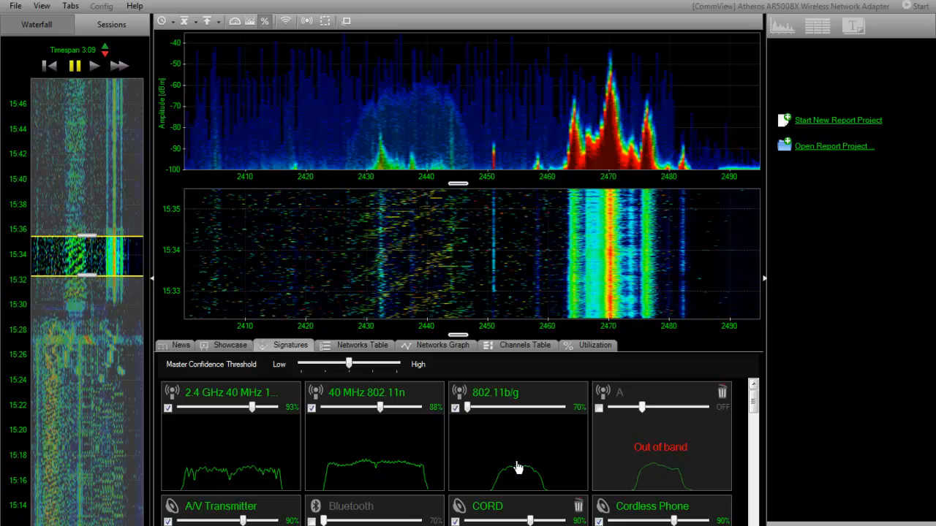